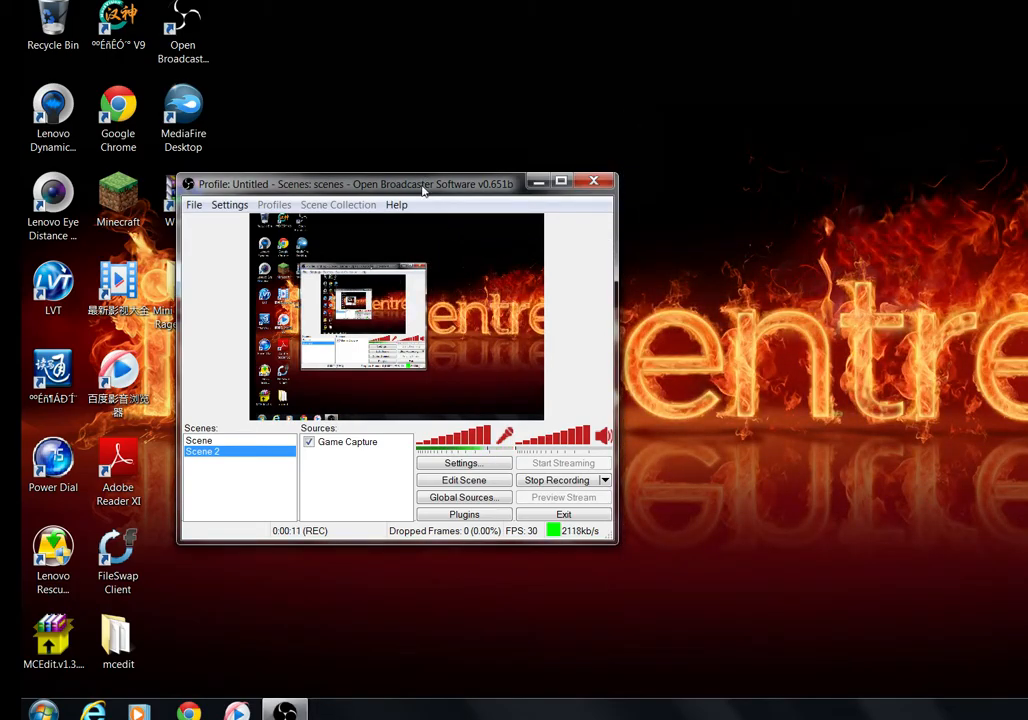
# Step: Move the OBS window to the right and select the mcedit desktop folder
pyautogui.moveTo(420, 183); pyautogui.dragTo(870, 195)
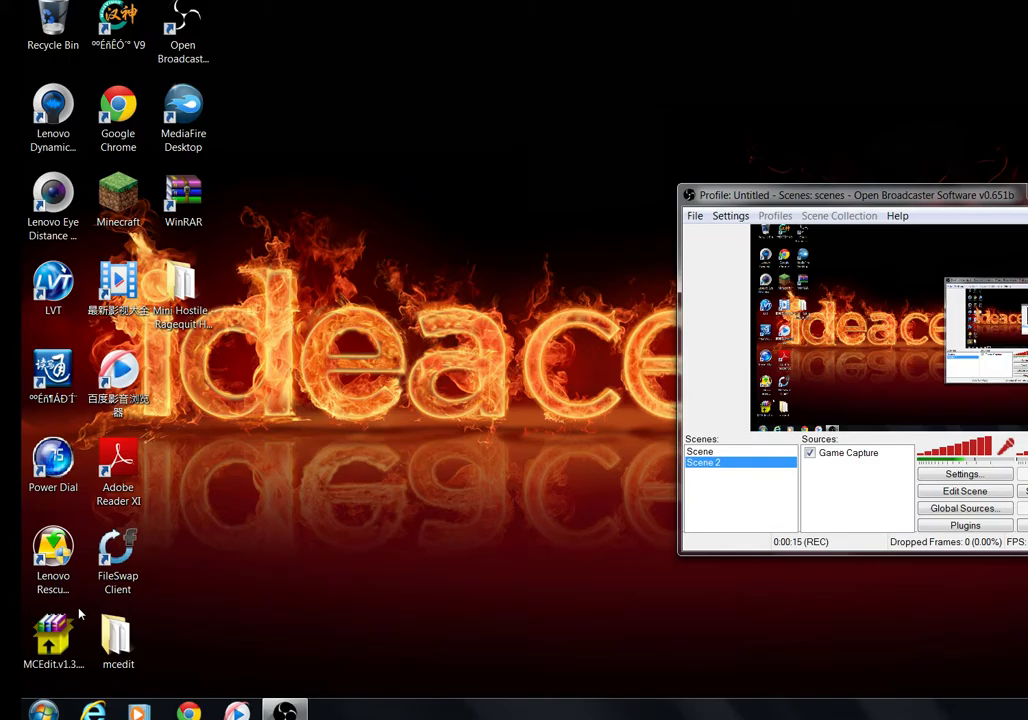
pyautogui.click(117, 640)
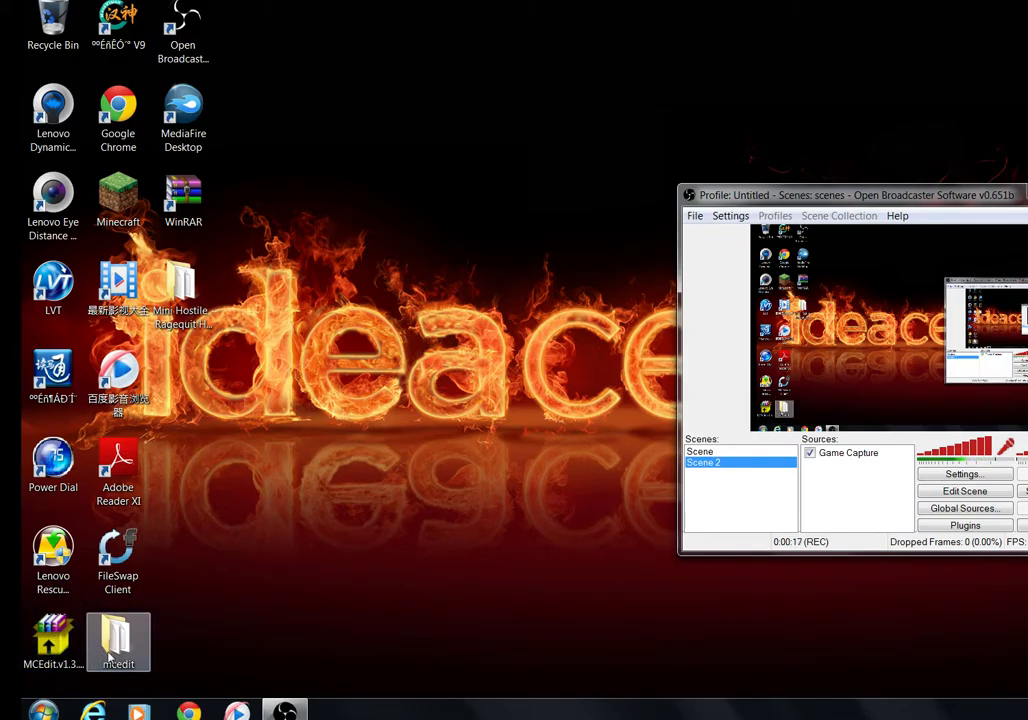
# Step: Open the mcedit folder and start the MCEdit application from it
pyautogui.doubleClick(118, 641)
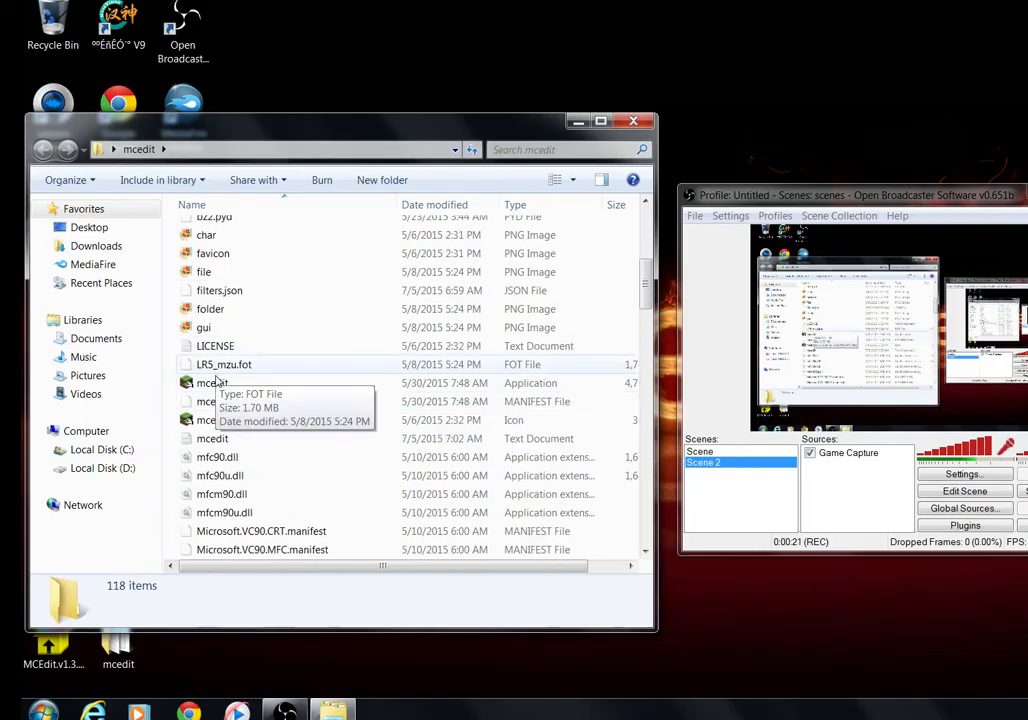
pyautogui.doubleClick(212, 383)
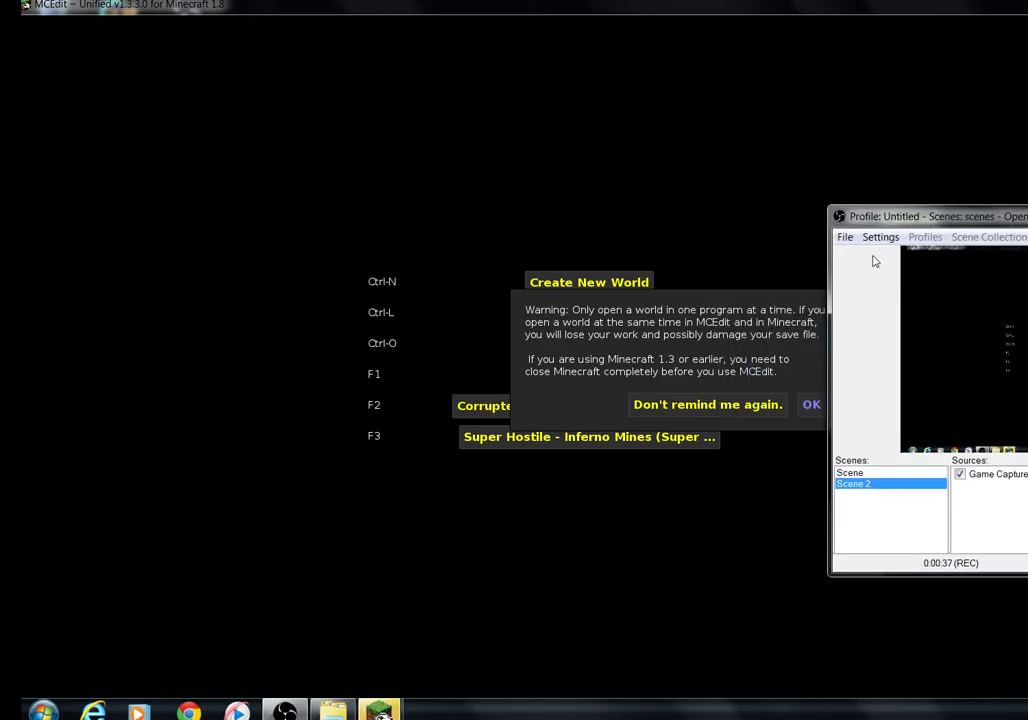
# Step: Dismiss the double-open world warning and enlarge the MCEdit window
pyautogui.click(811, 404)
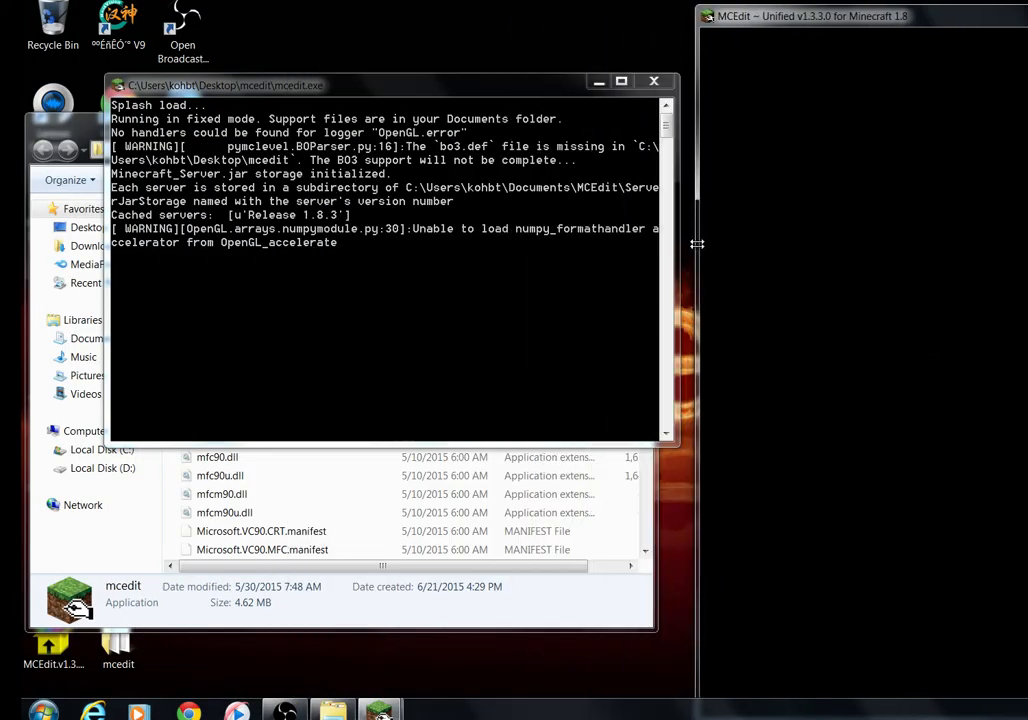
pyautogui.click(810, 16)
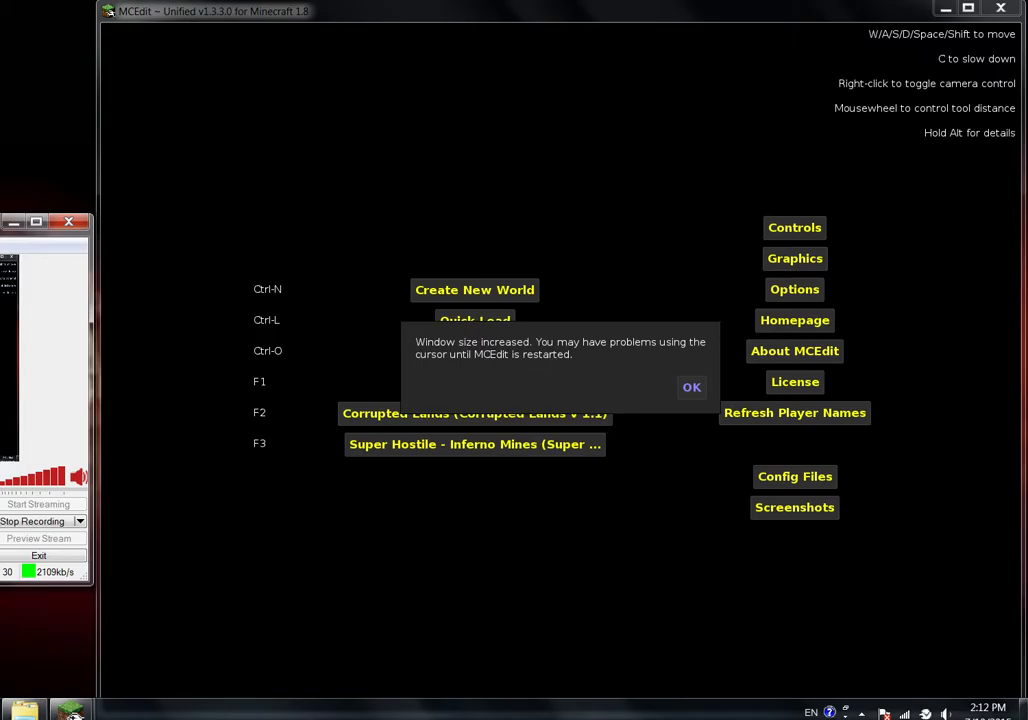
# Step: Acknowledge the 'Window size increased' notice so the saved worlds show
pyautogui.click(691, 387)
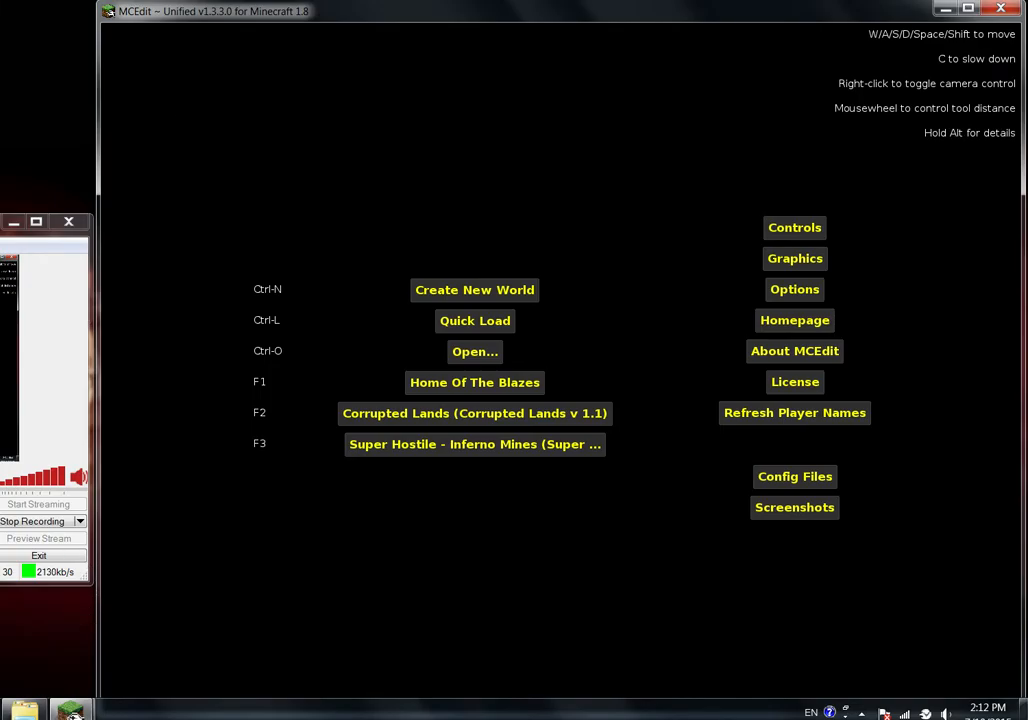
pyautogui.moveTo(278, 248)
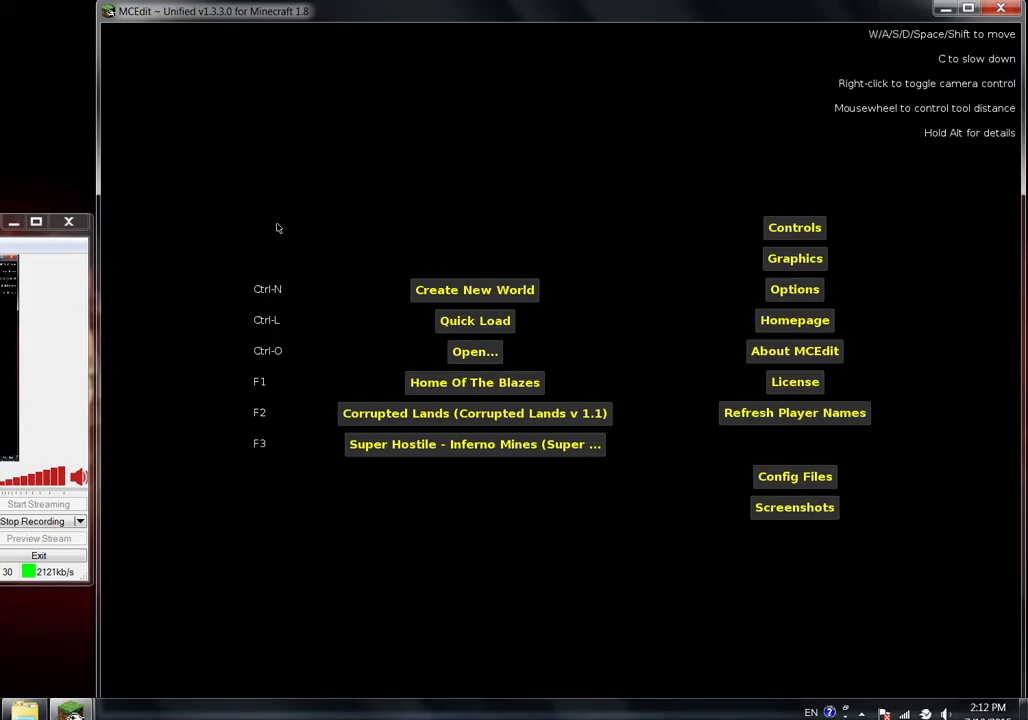
pyautogui.moveTo(290, 23)
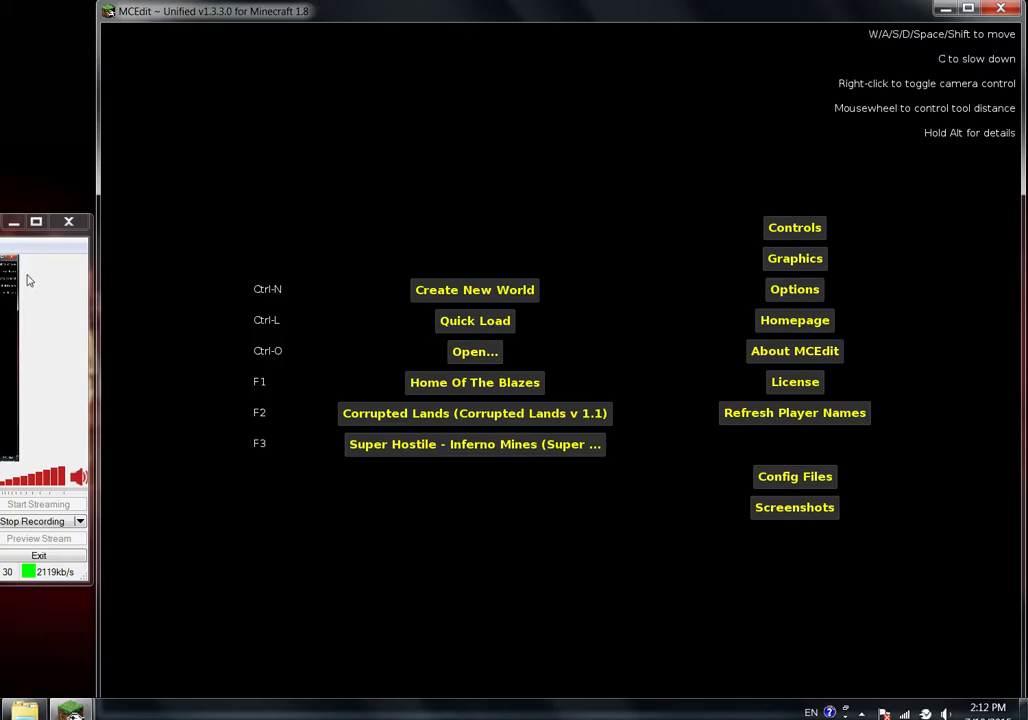
pyautogui.moveTo(124, 342)
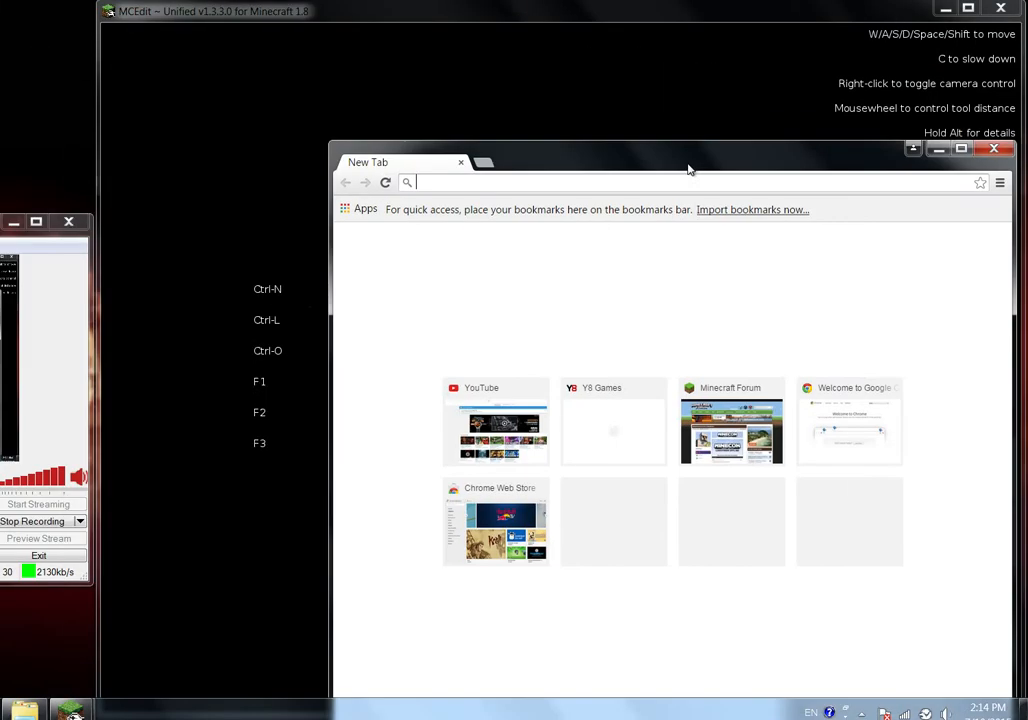
# Step: Go to your own YouTube channel and open its Discussion comments
pyautogui.click(495, 420)
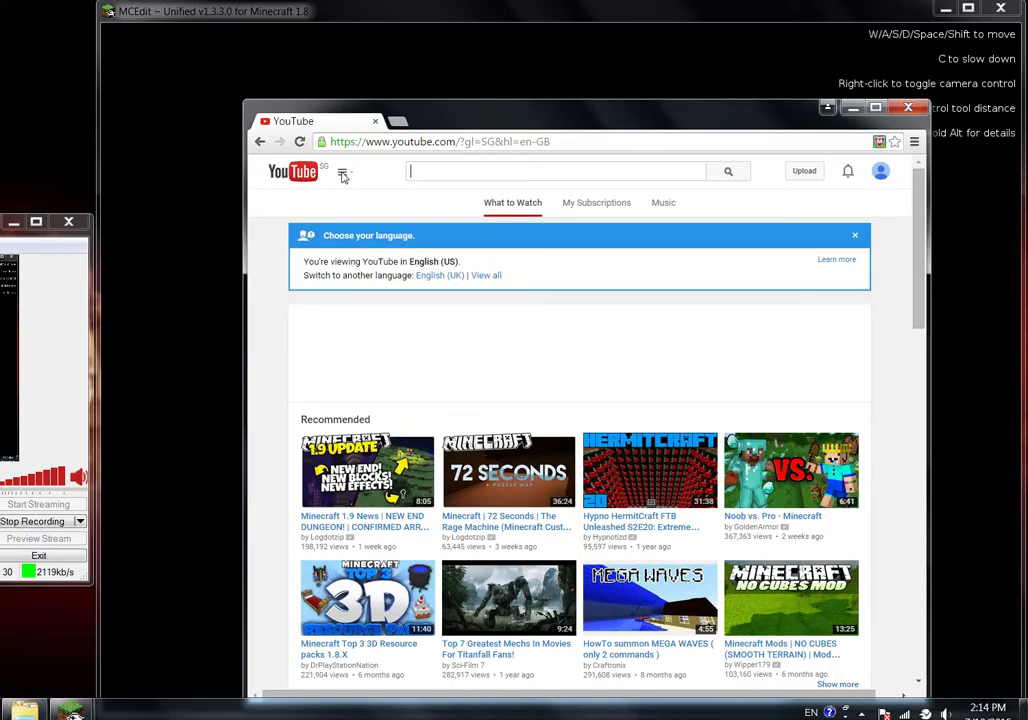
pyautogui.click(343, 171)
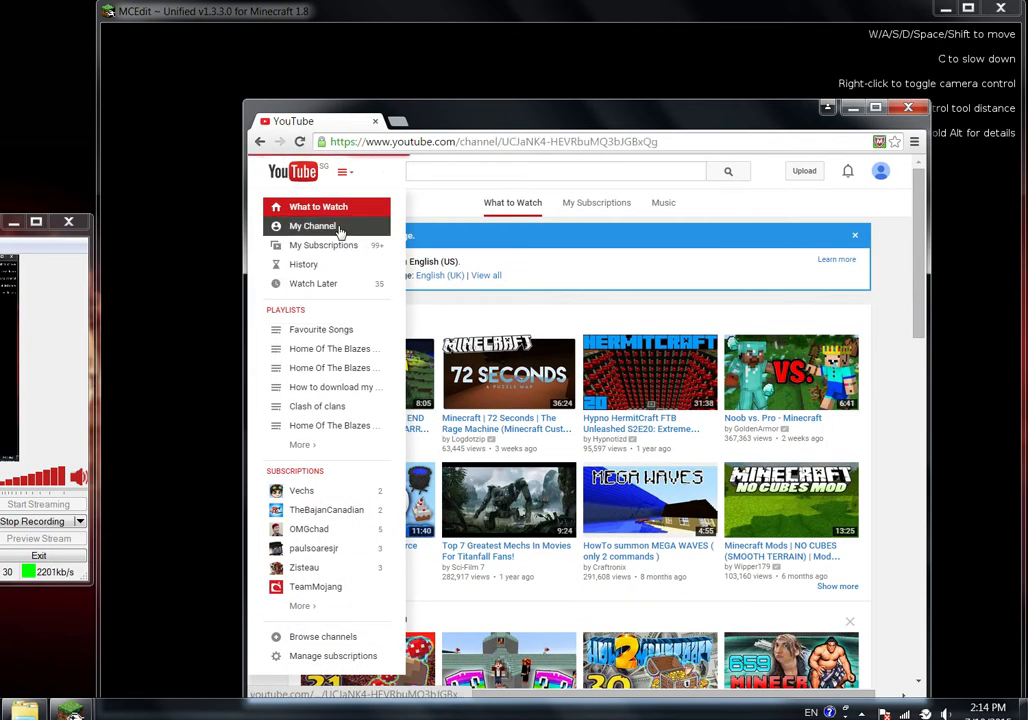
pyautogui.click(312, 225)
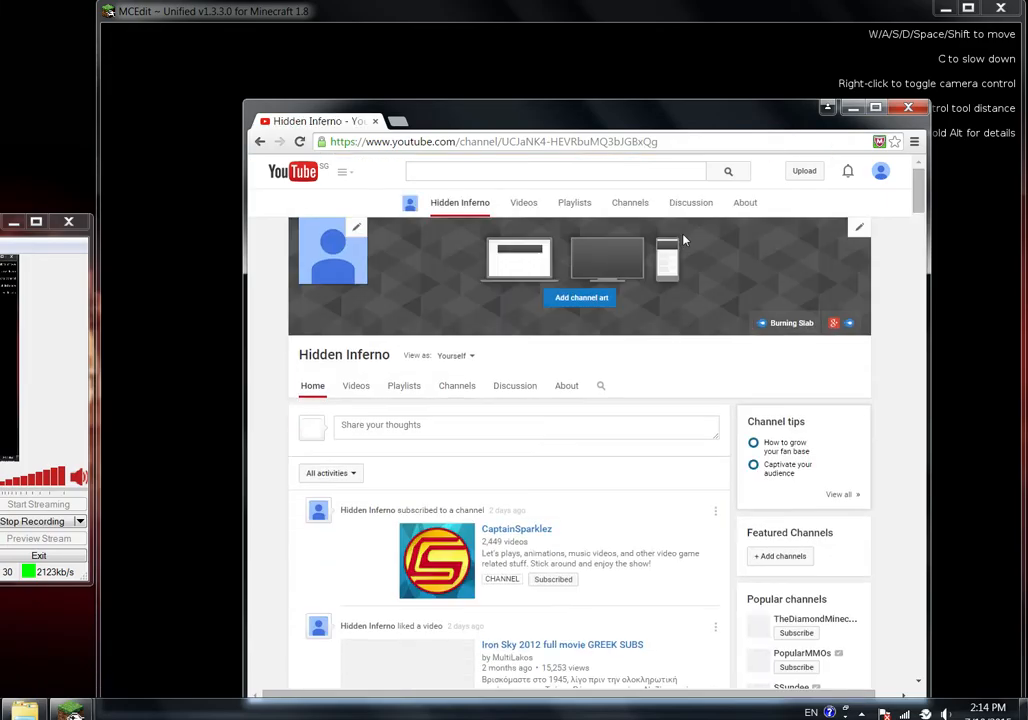
pyautogui.click(515, 385)
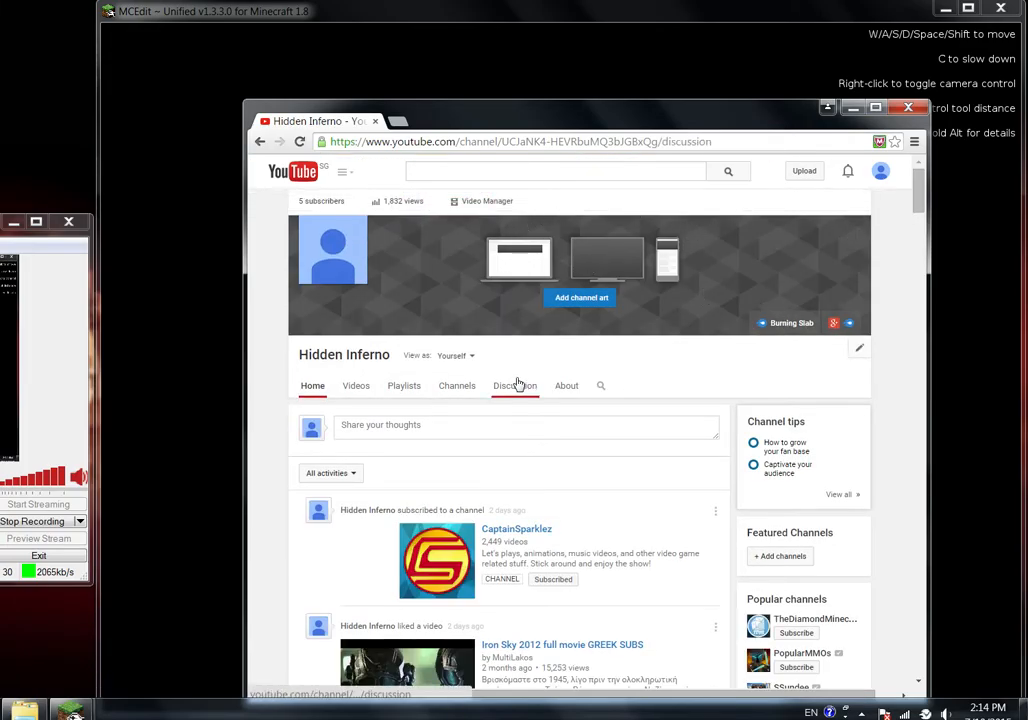
pyautogui.click(515, 385)
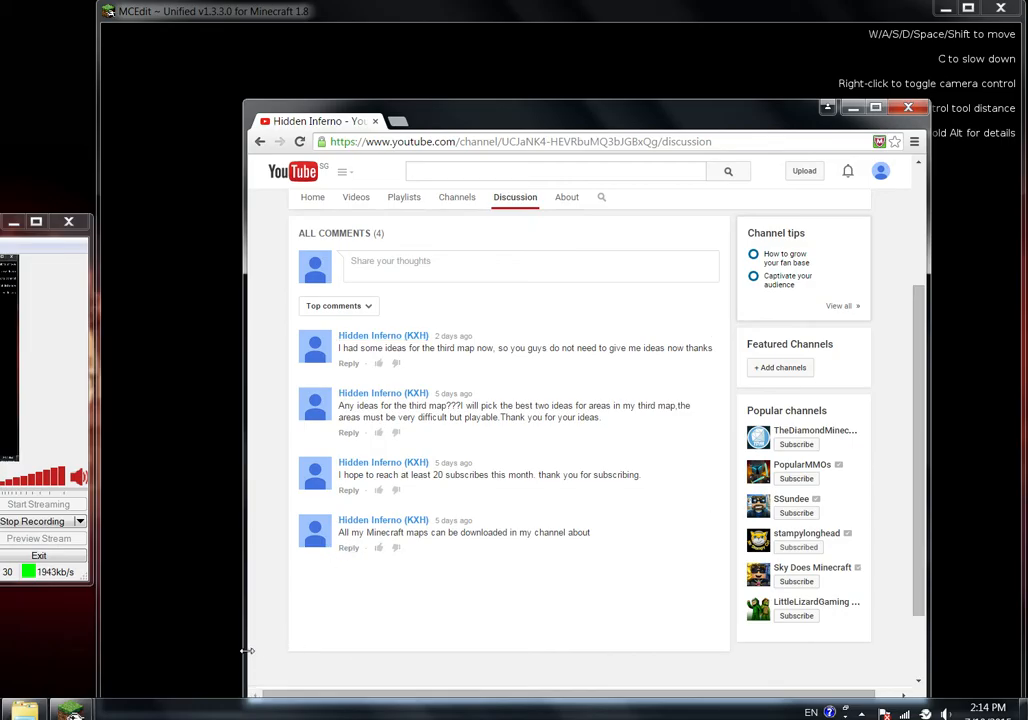
pyautogui.moveTo(873, 213)
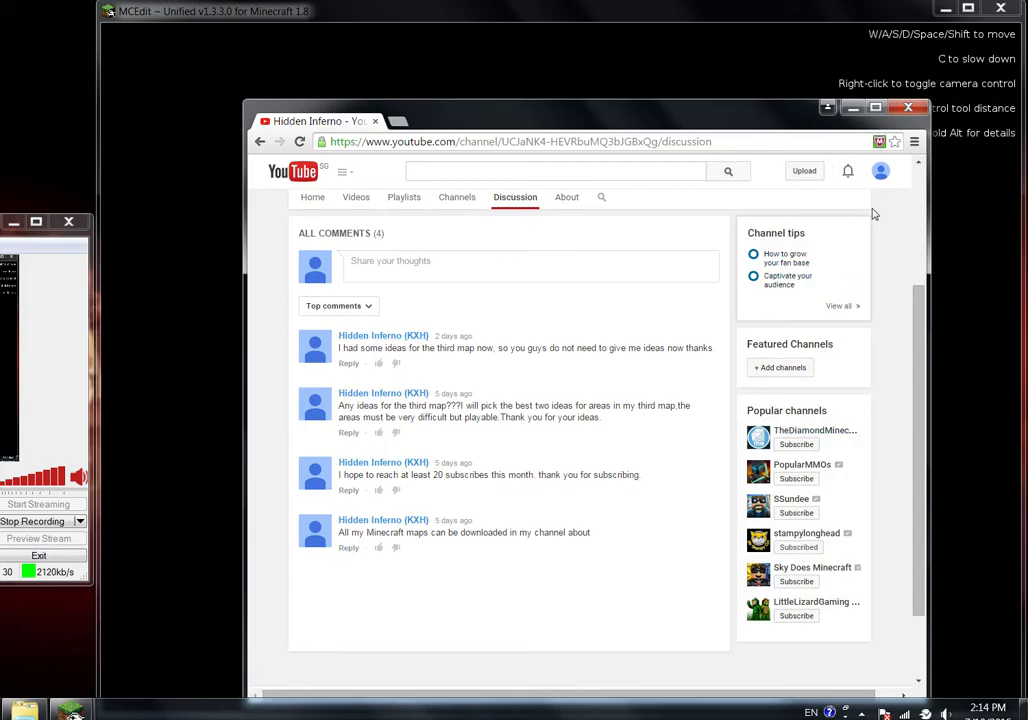
# Step: Check the YouTube notifications, then minimize Chrome to return to MCEdit
pyautogui.click(847, 171)
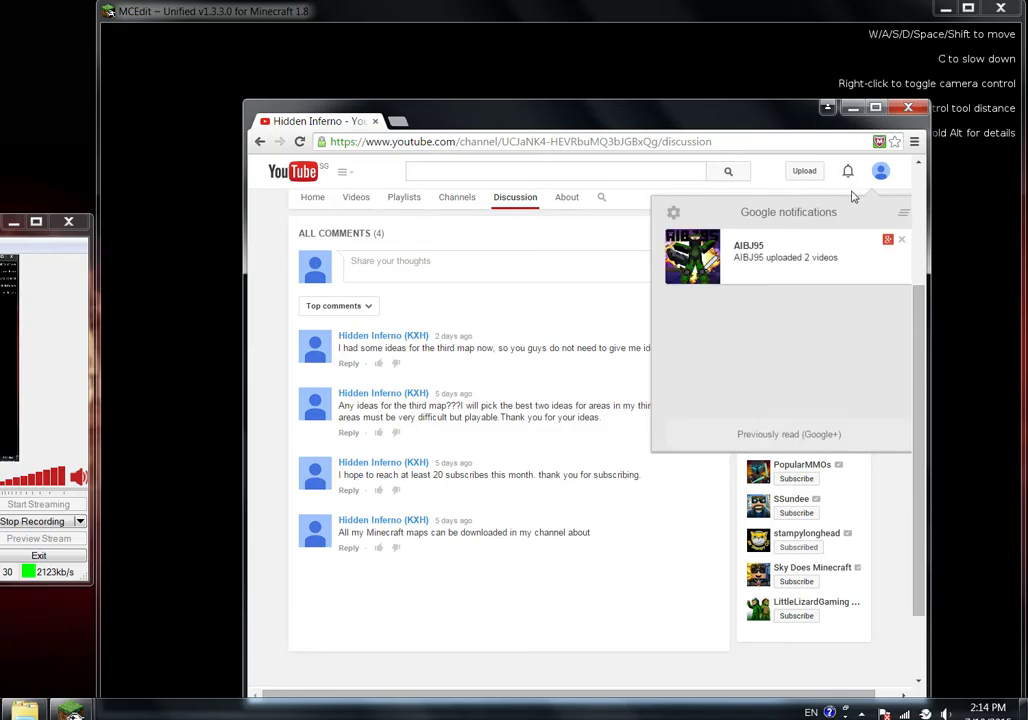
pyautogui.click(846, 171)
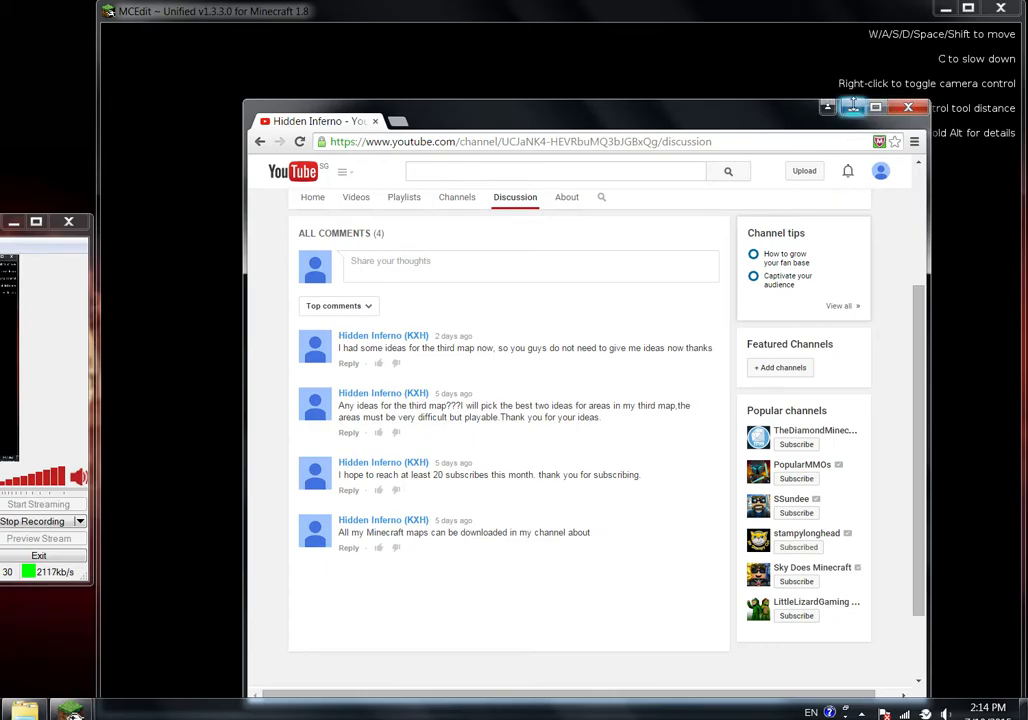
pyautogui.click(907, 107)
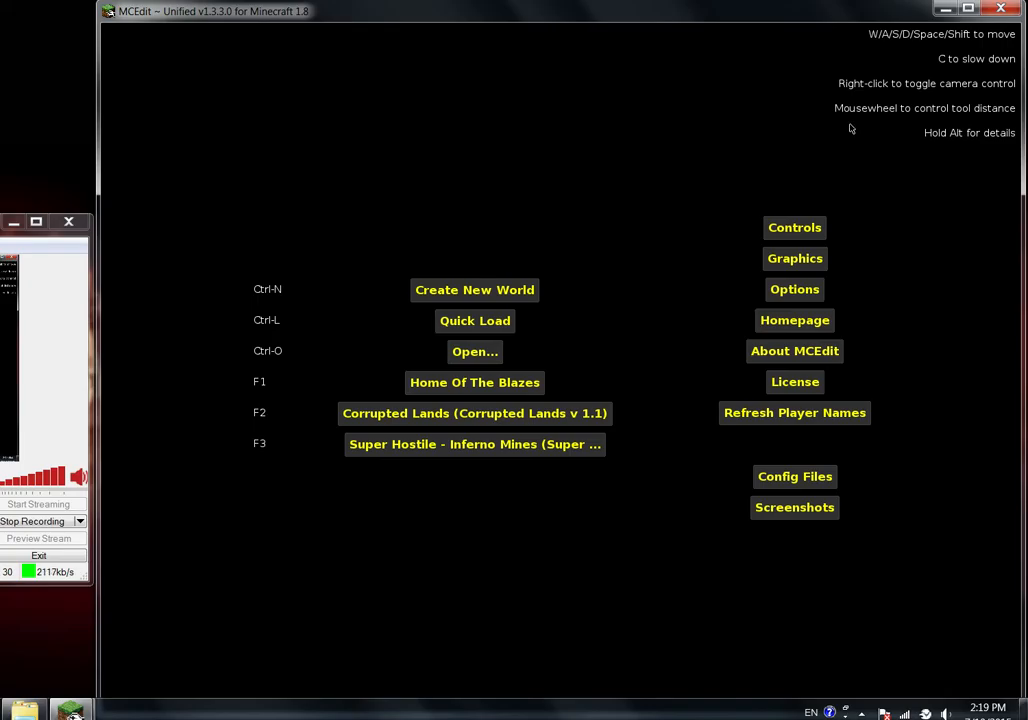
pyautogui.moveTo(830, 547)
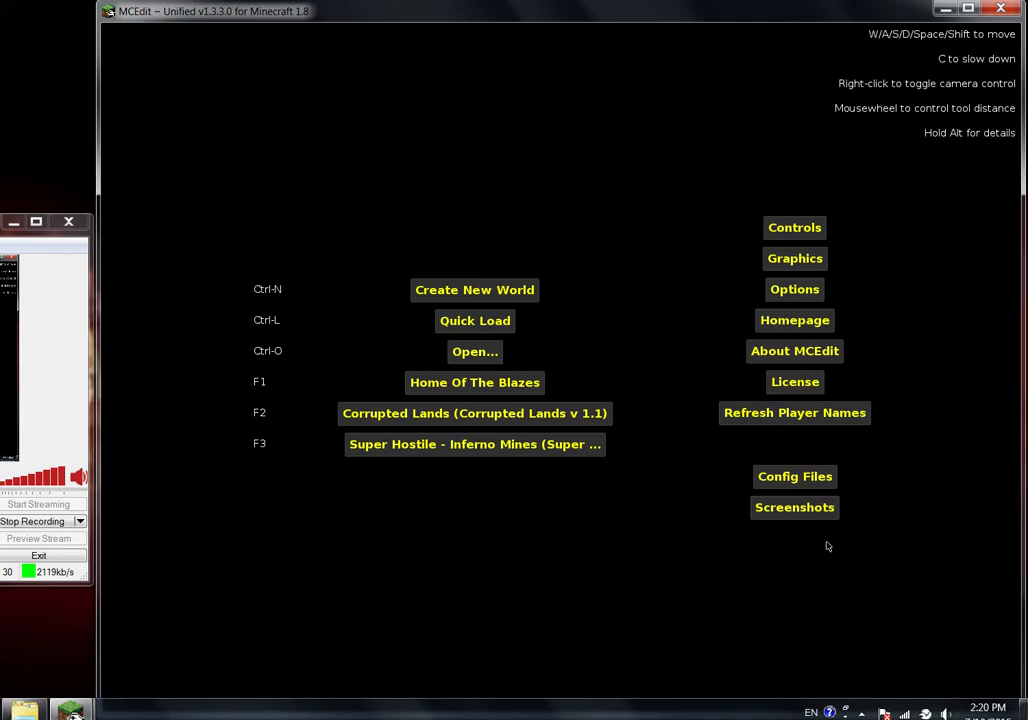
pyautogui.moveTo(568, 440)
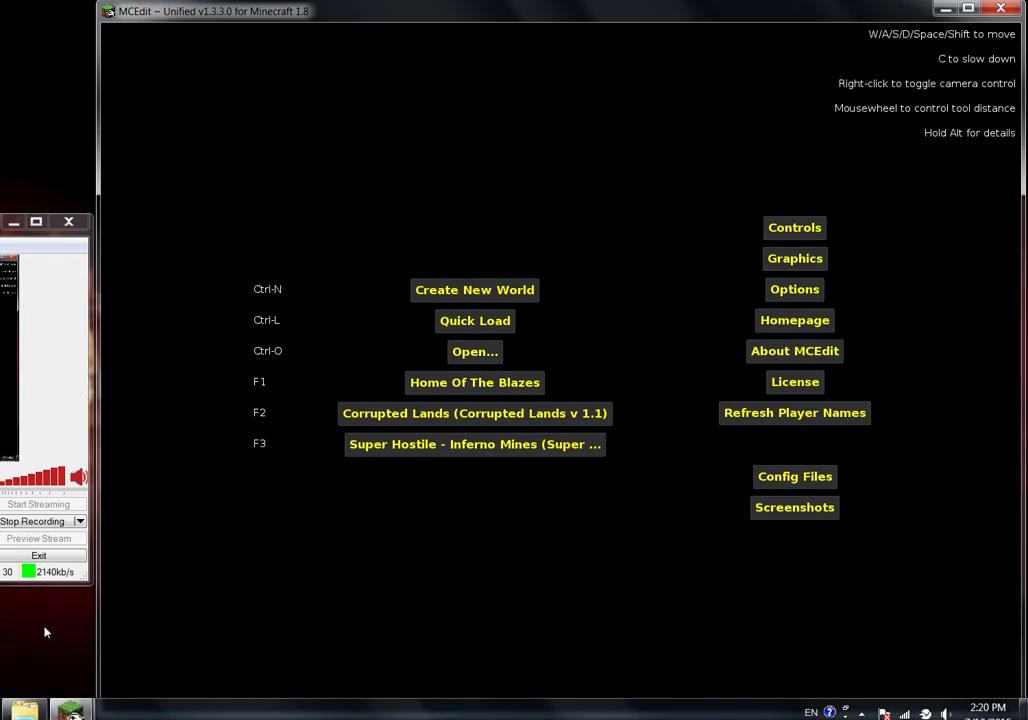
pyautogui.moveTo(420, 595)
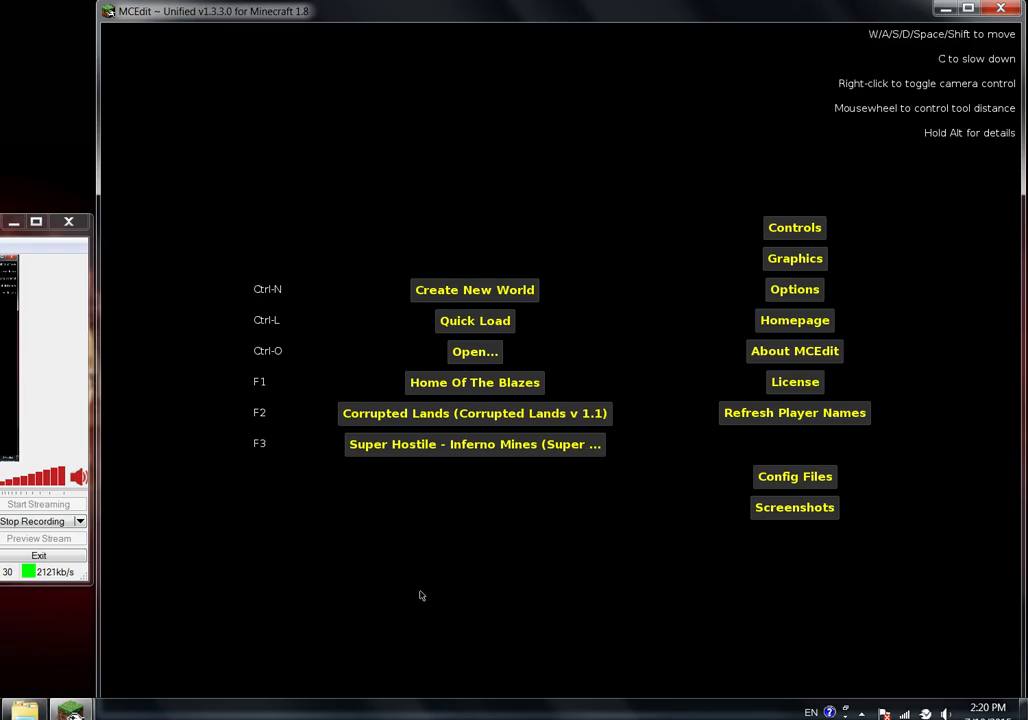
pyautogui.moveTo(648, 517)
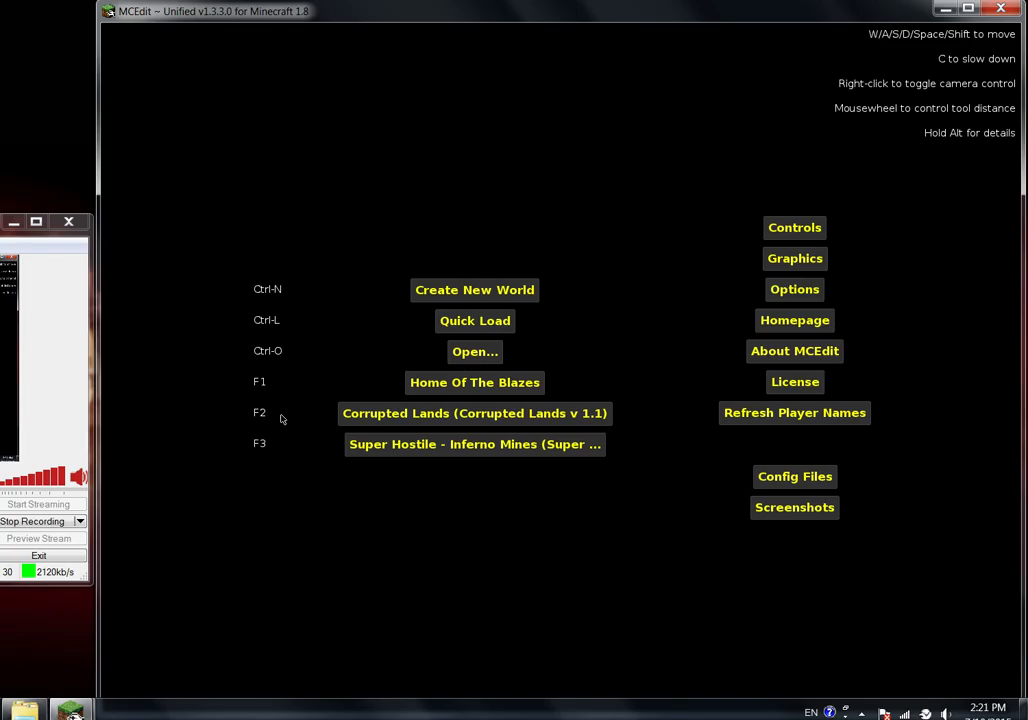
pyautogui.moveTo(449, 431)
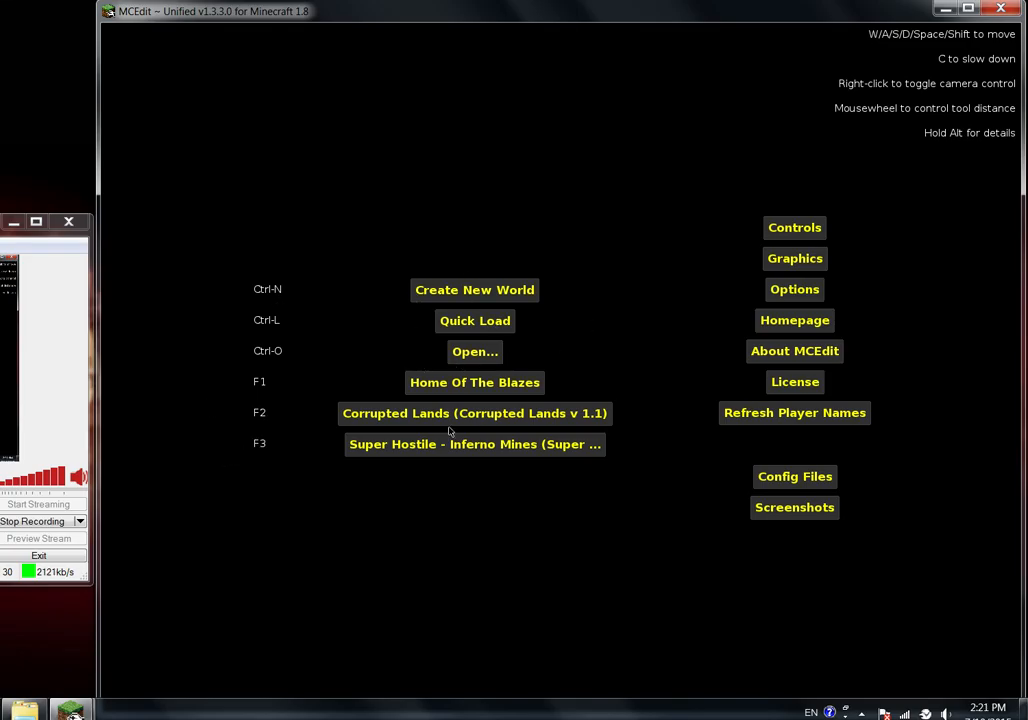
pyautogui.moveTo(472, 403)
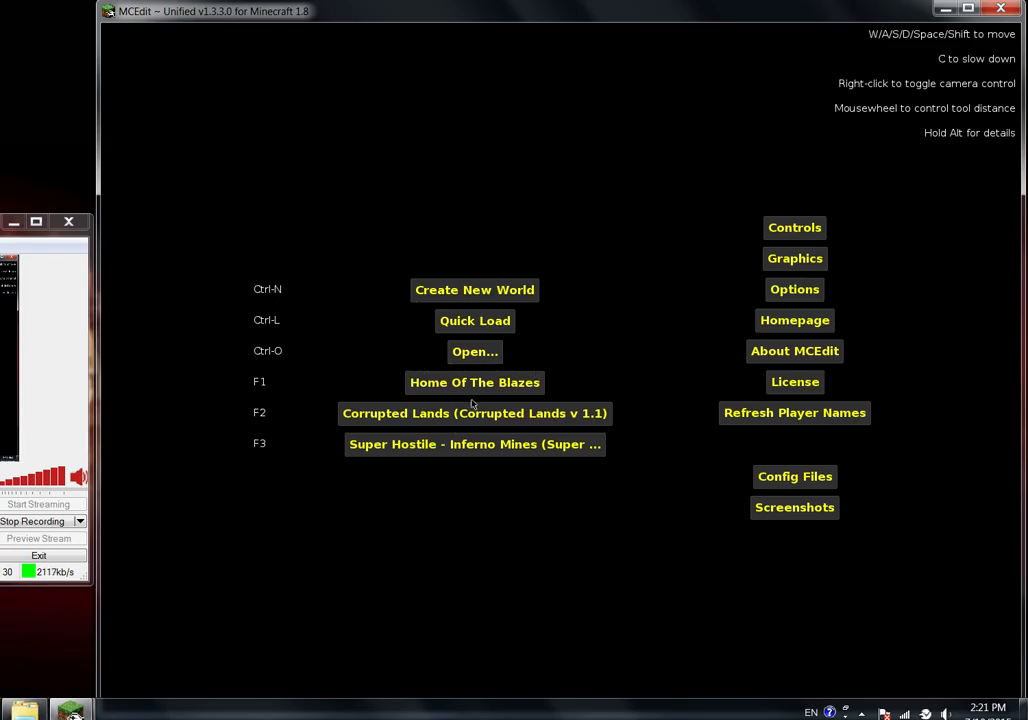
pyautogui.moveTo(290, 377)
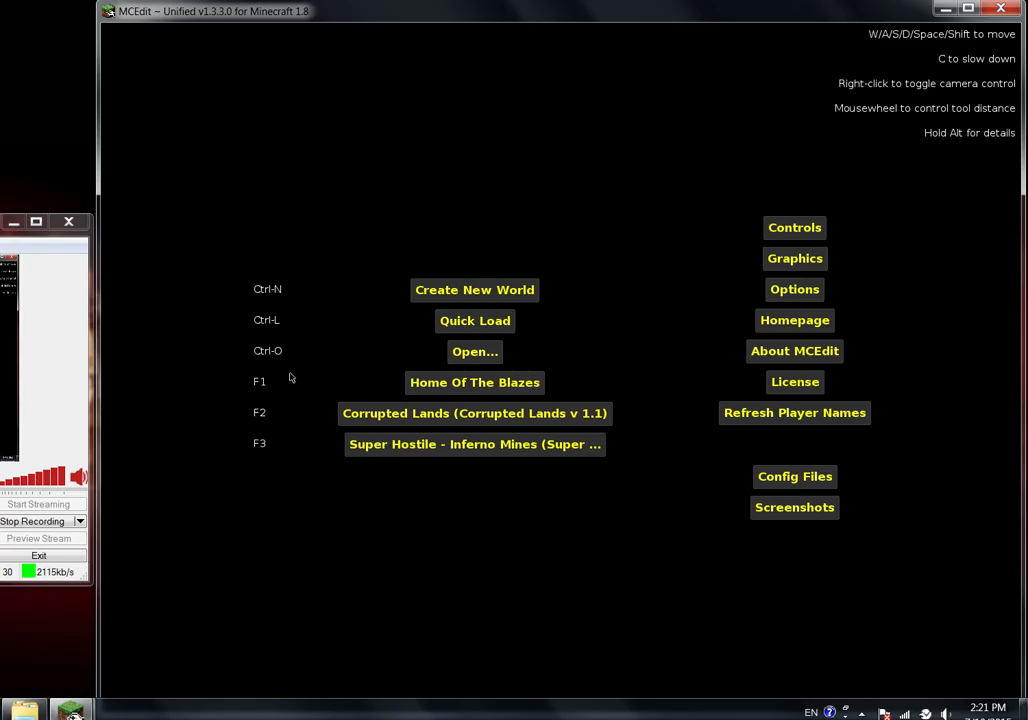
pyautogui.moveTo(290, 366)
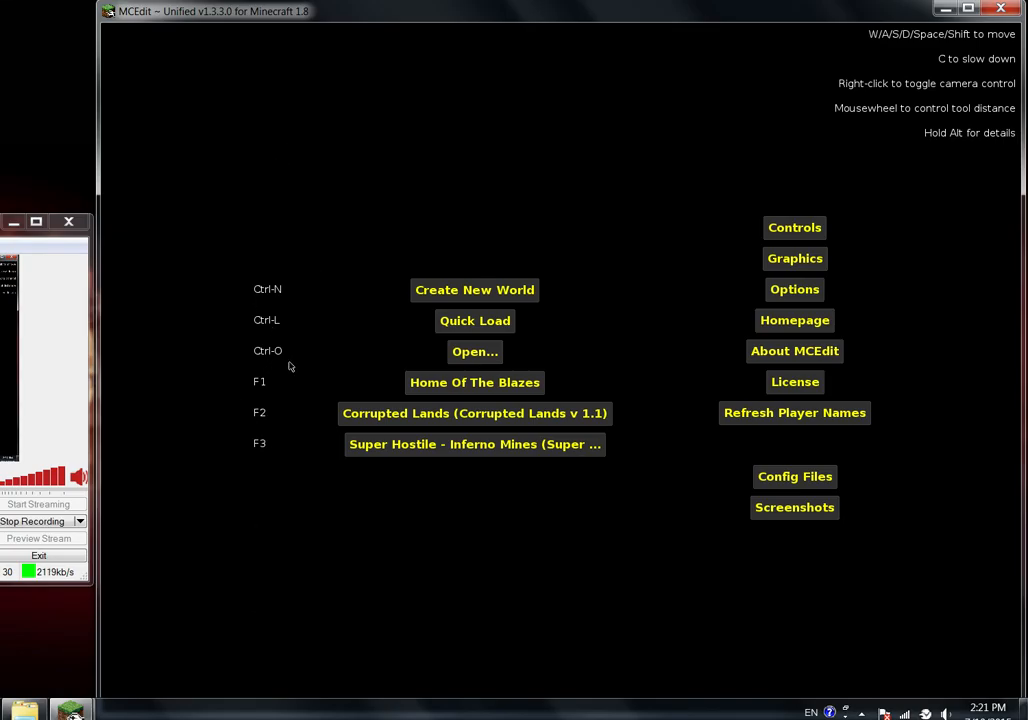